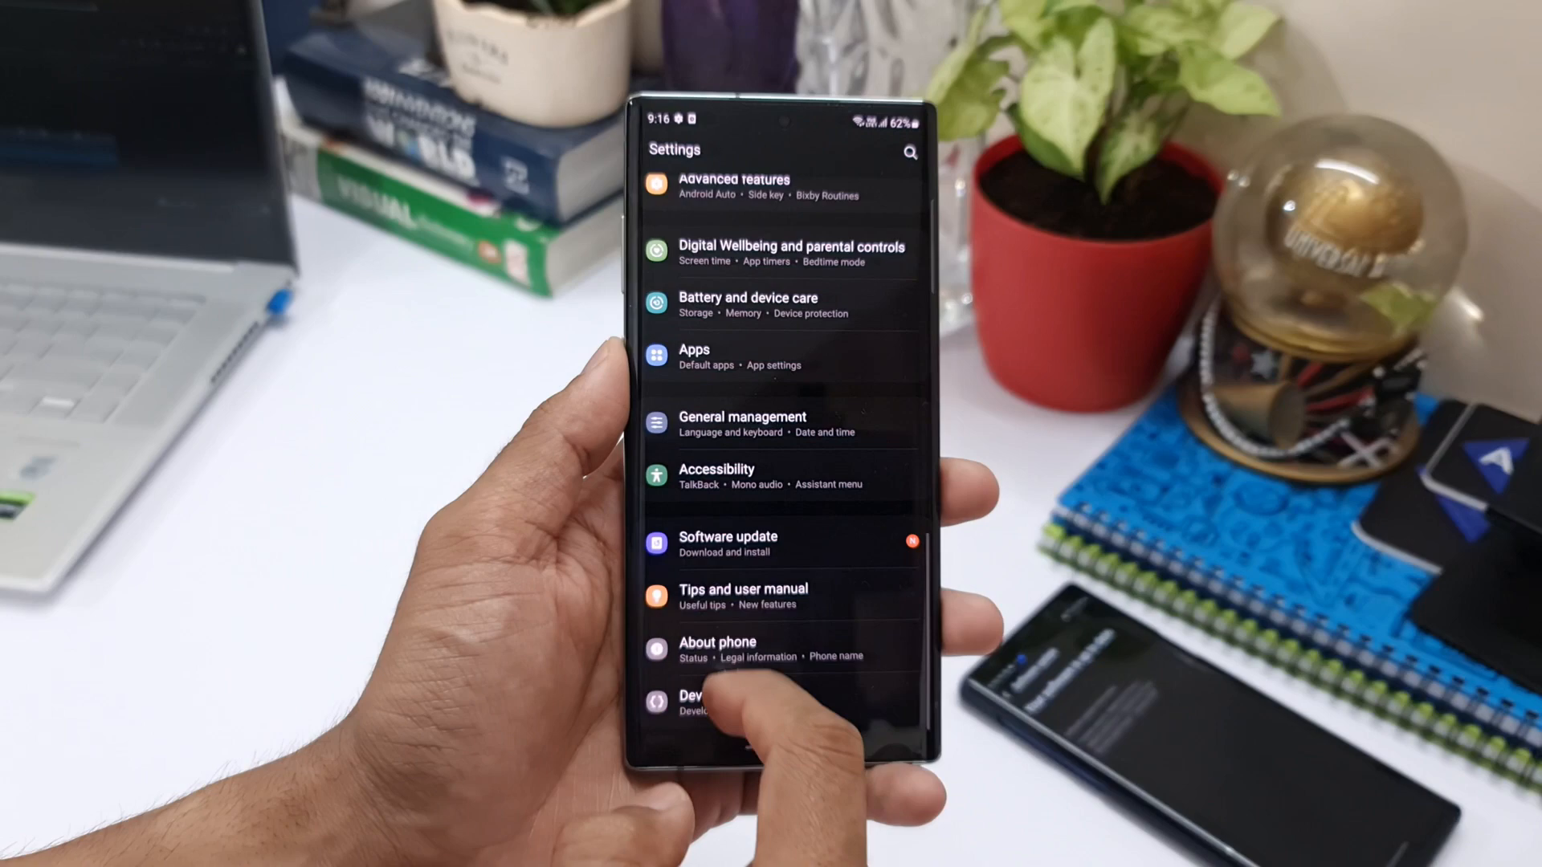
Go to the Software update page, where an update is ready to install.
left_click(727, 543)
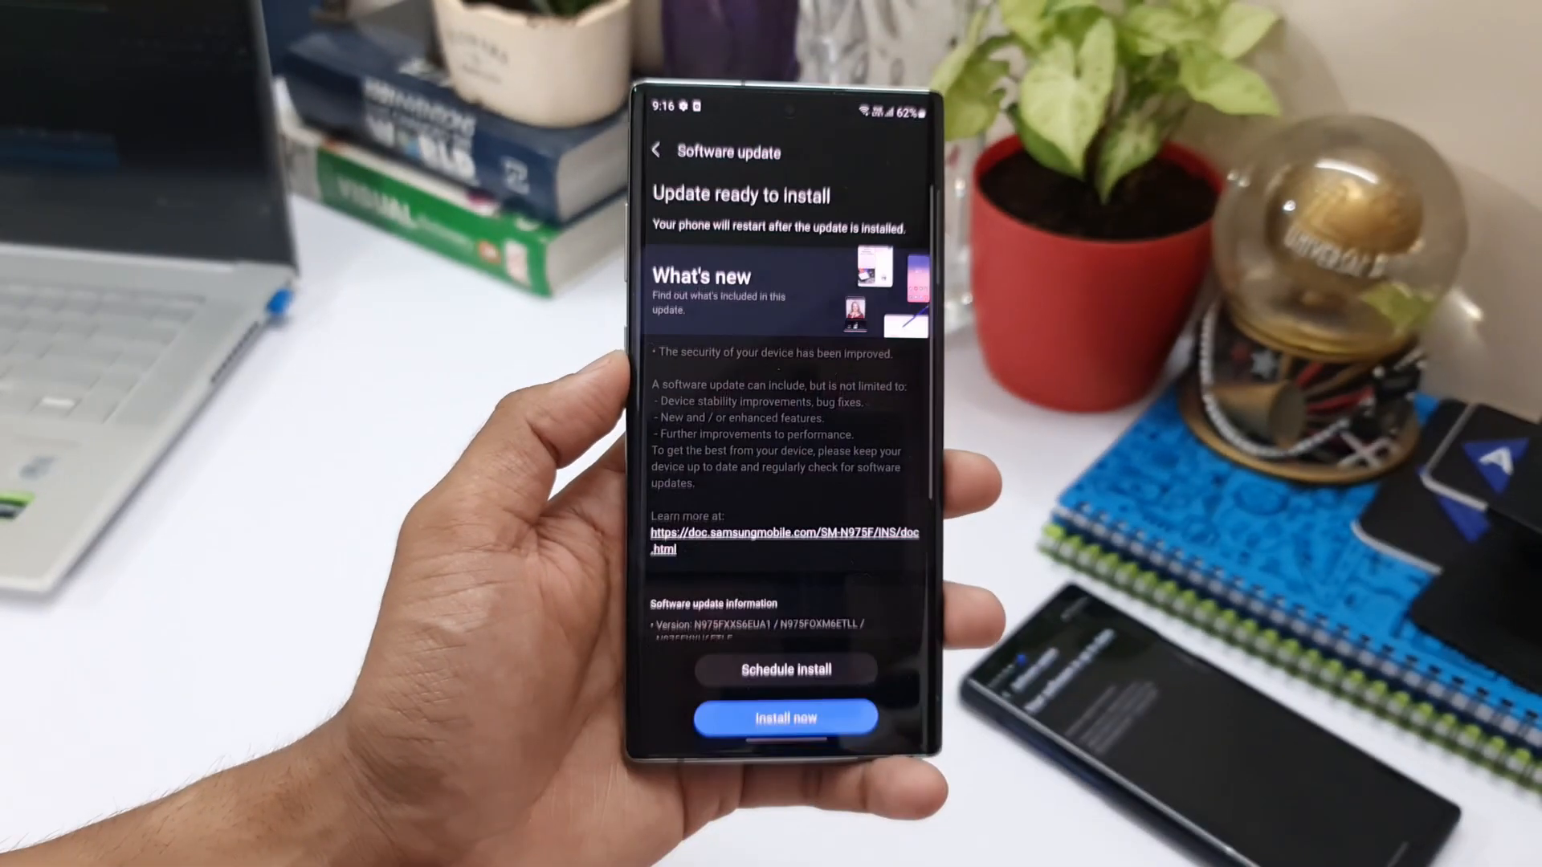
scroll("down", 3)
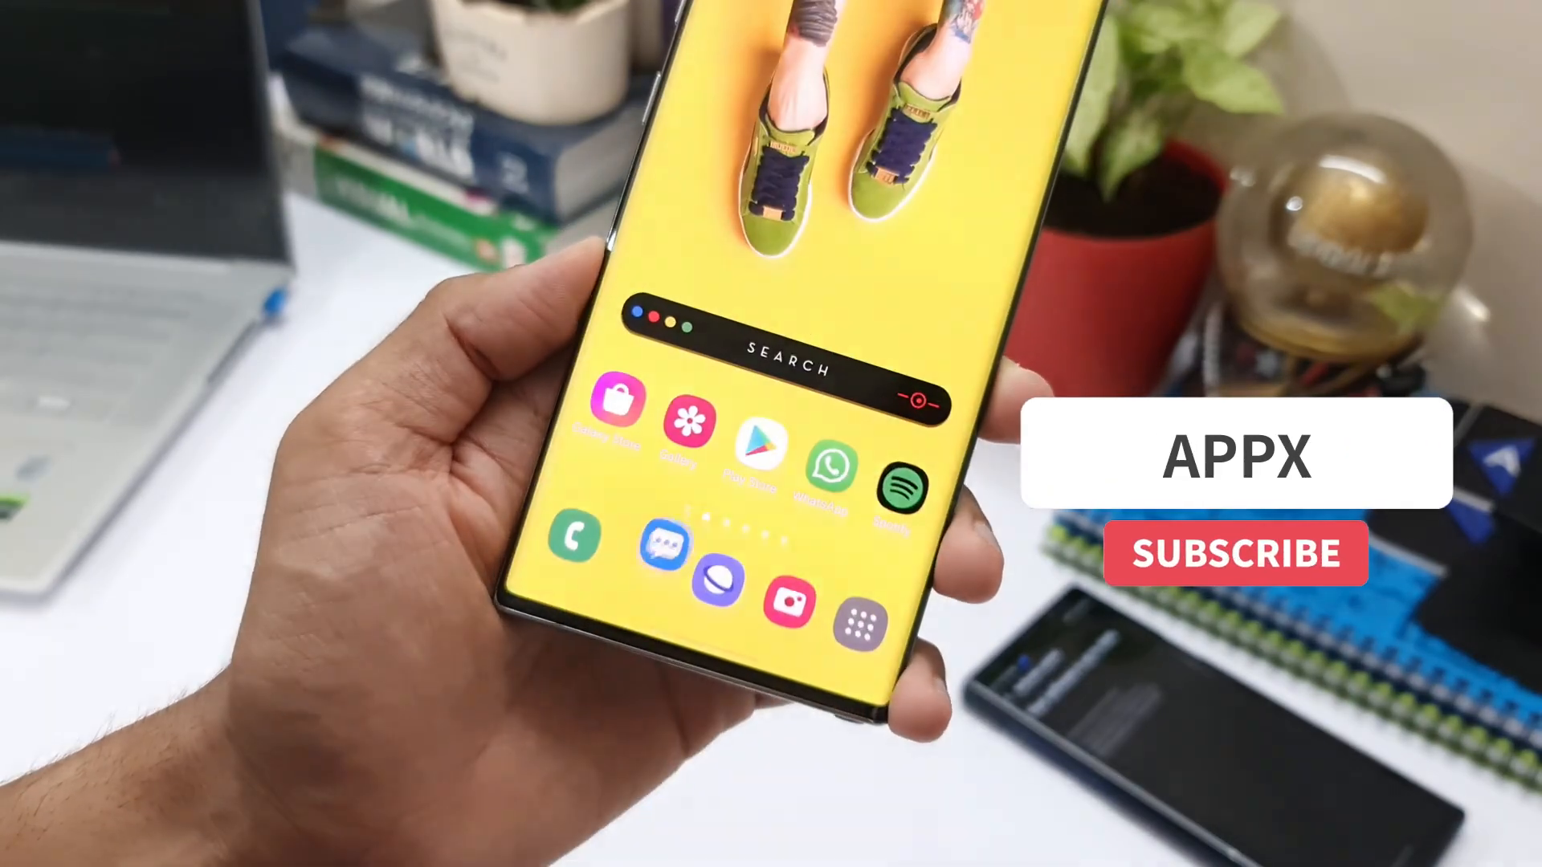
Exit Settings and land back on the One UI home screen.
left_click(1235, 554)
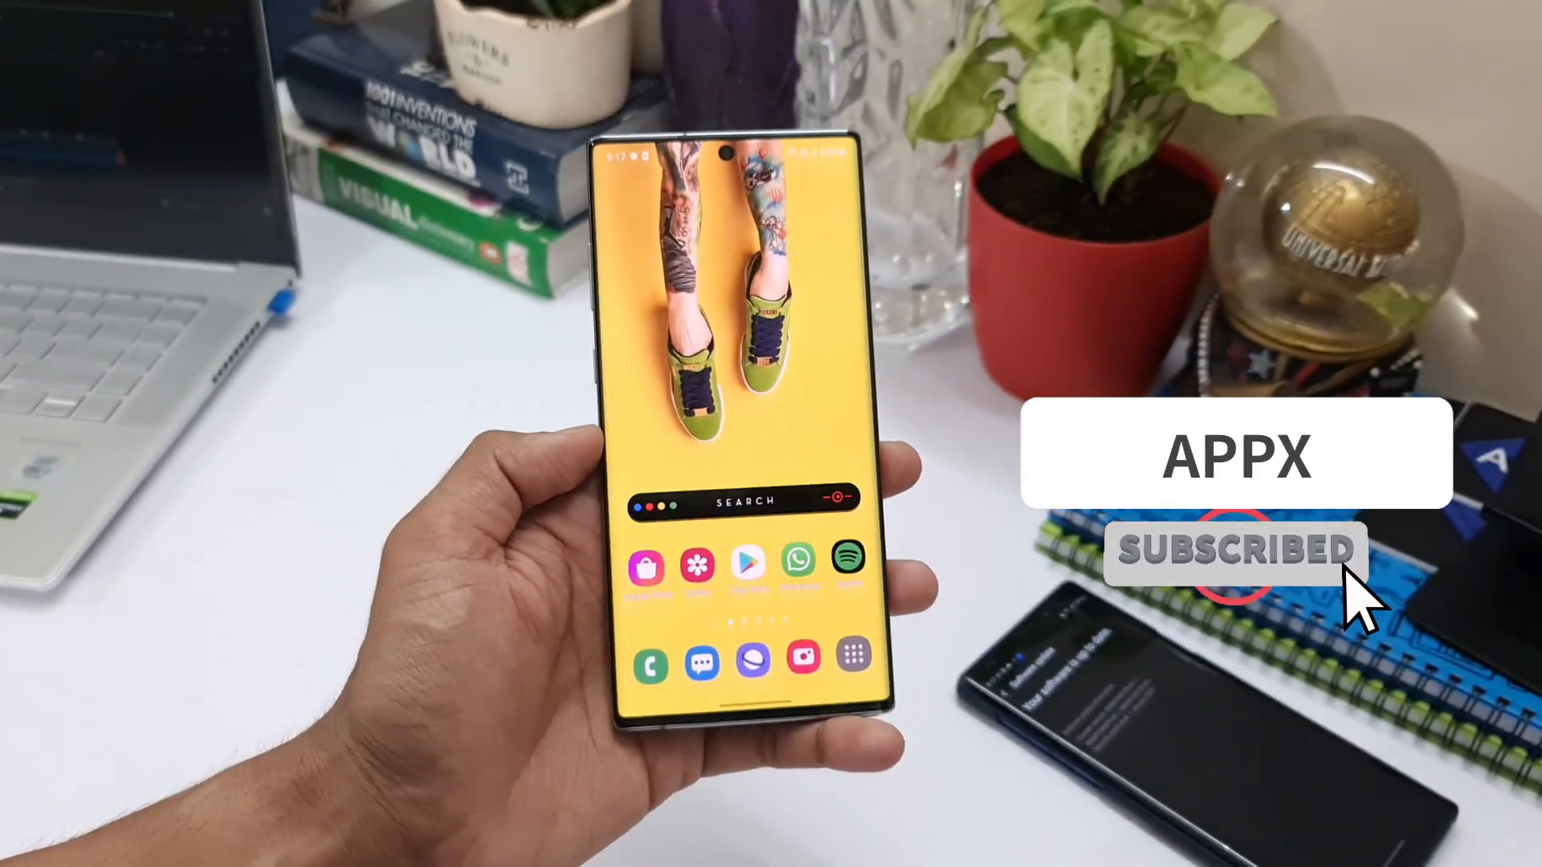